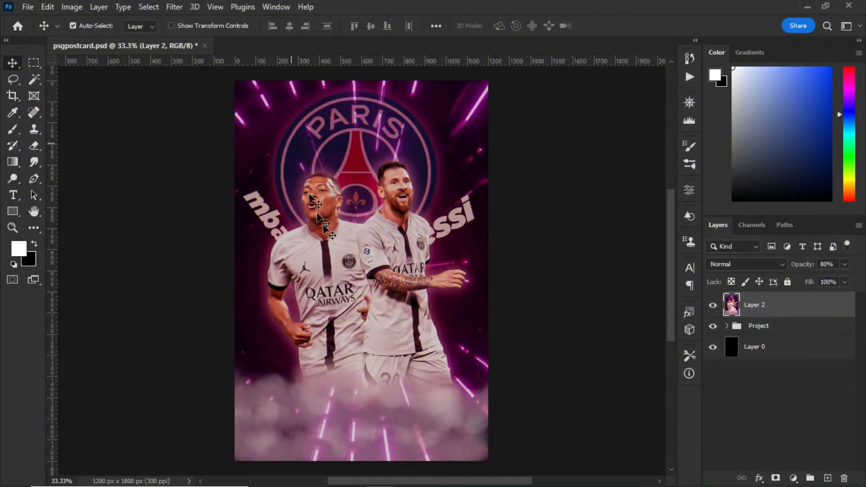
{"action": "mouse_move", "coordinate": [309, 274]}
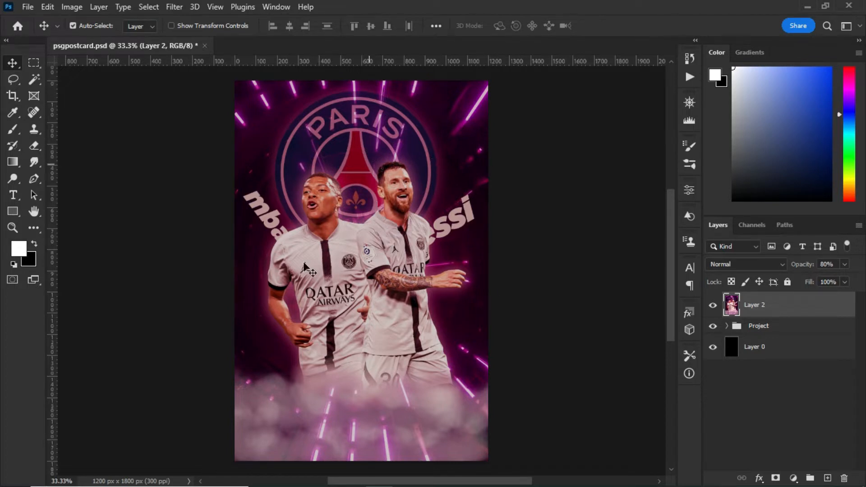
{"action": "mouse_move", "coordinate": [398, 131]}
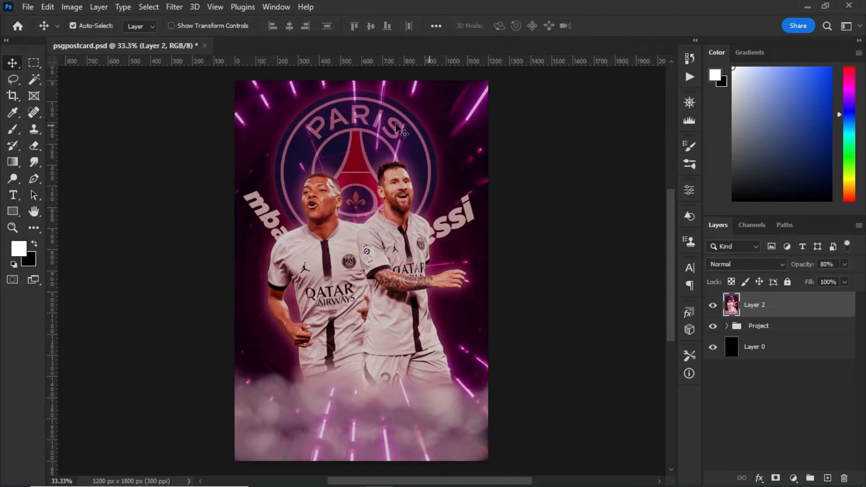
{"action": "mouse_move", "coordinate": [383, 212]}
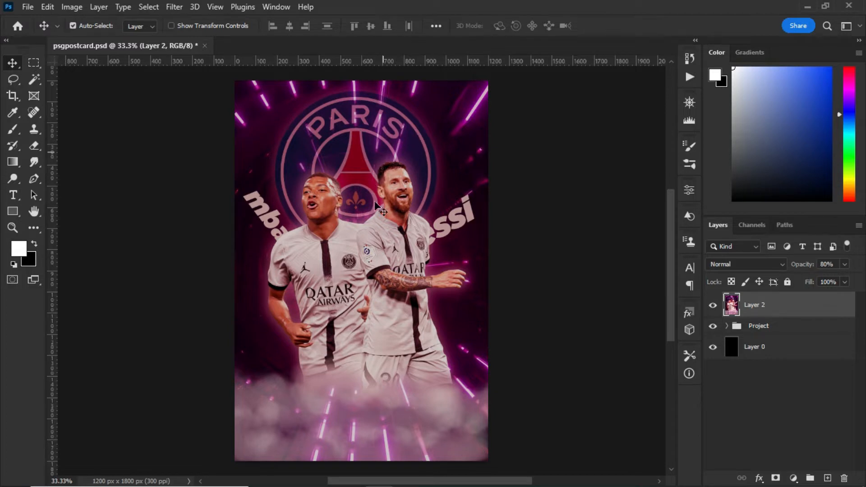
{"action": "mouse_move", "coordinate": [473, 202]}
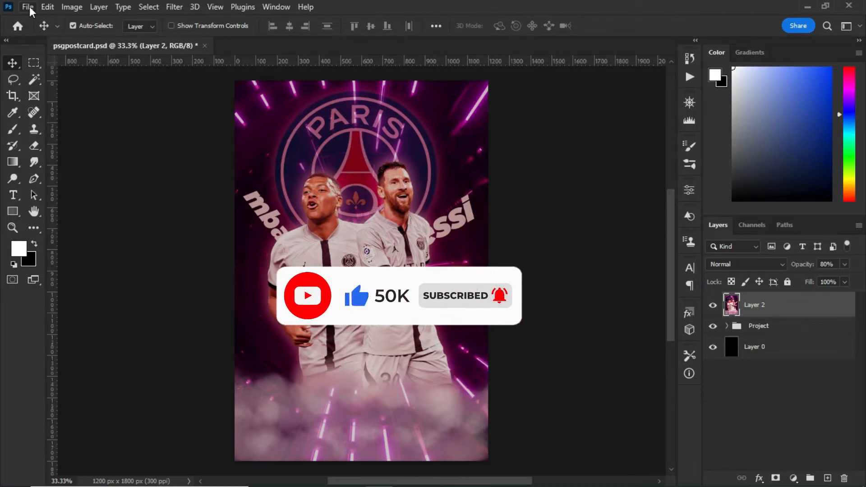
Start a new document from the Art & Illustration presets, then close it again.
{"action": "left_click", "coordinate": [27, 7]}
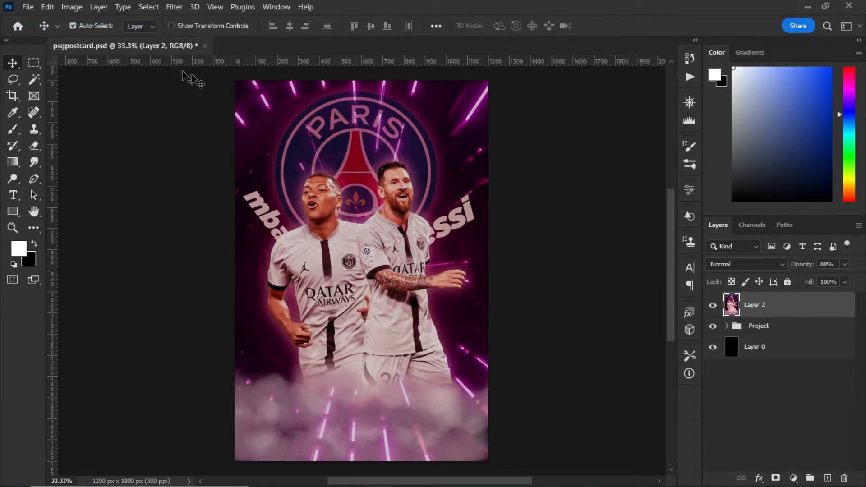
{"action": "left_click", "coordinate": [28, 7]}
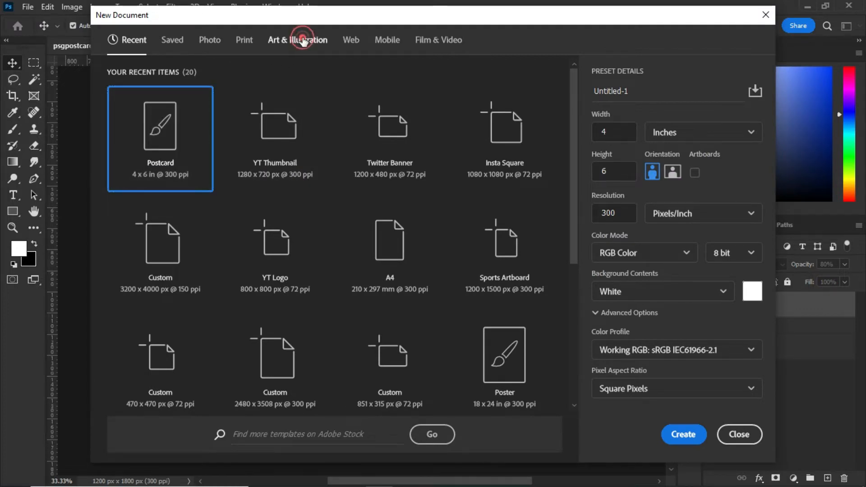
{"action": "left_click", "coordinate": [303, 40]}
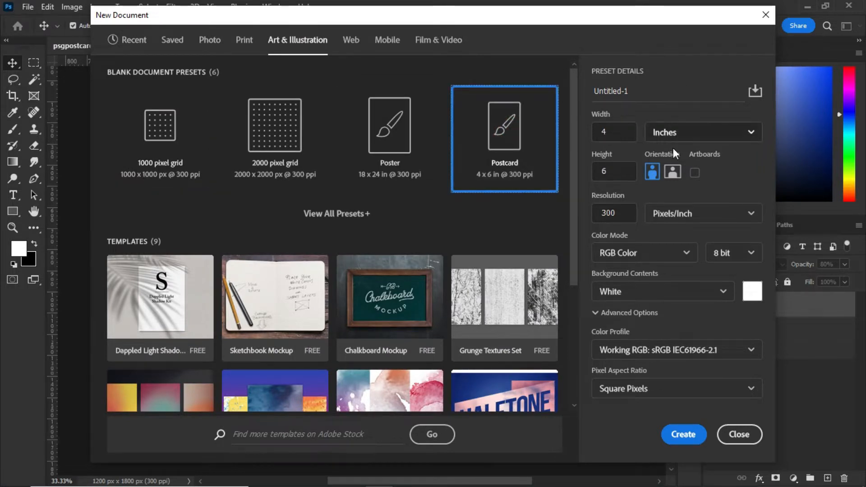
{"action": "mouse_move", "coordinate": [687, 454]}
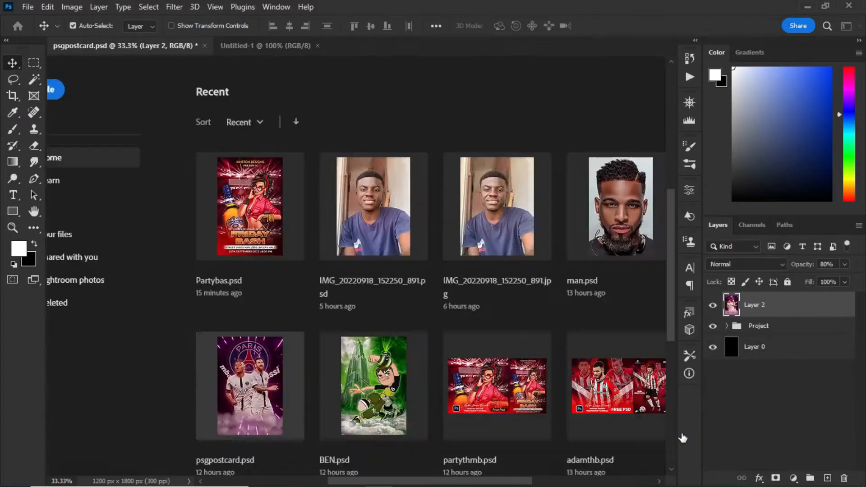
{"action": "left_click", "coordinate": [274, 45]}
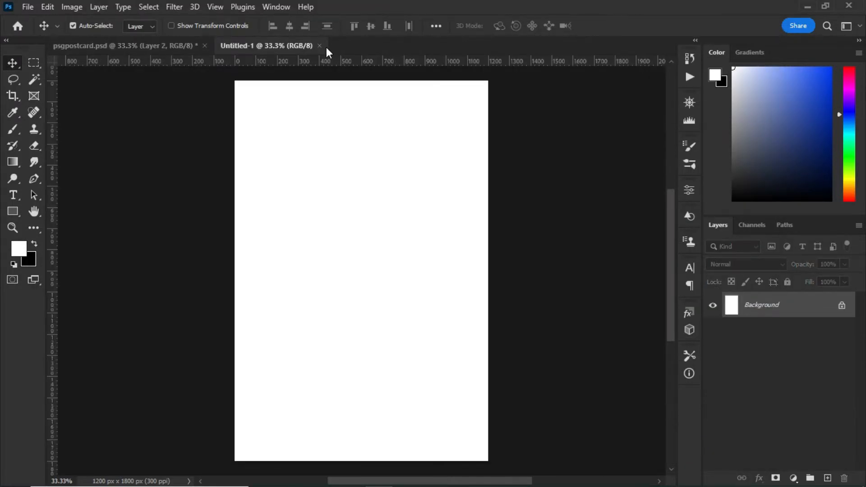
{"action": "left_click", "coordinate": [113, 45]}
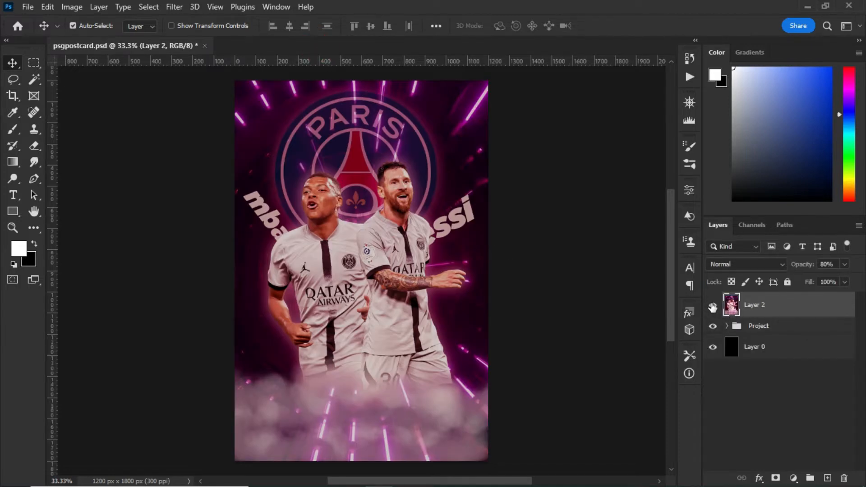
Hide the merged Layer 2 and reveal the neon-tunnel background and the Mbappé cutout.
{"action": "left_click", "coordinate": [728, 326]}
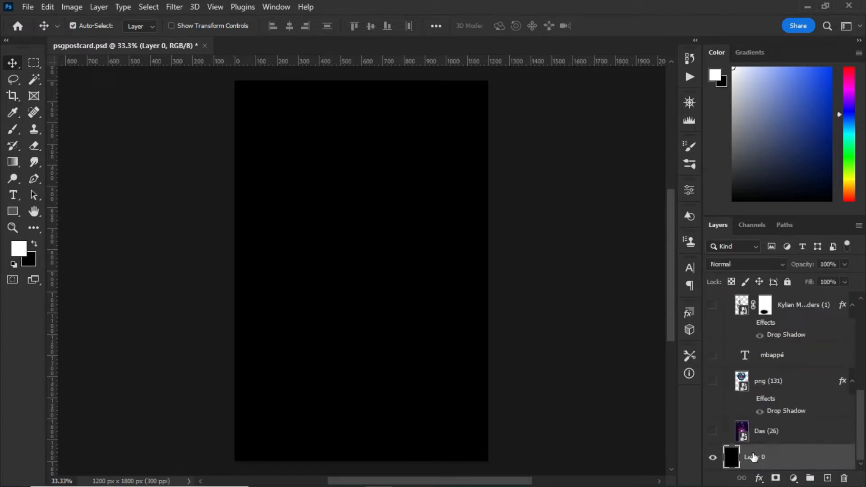
{"action": "mouse_move", "coordinate": [747, 458]}
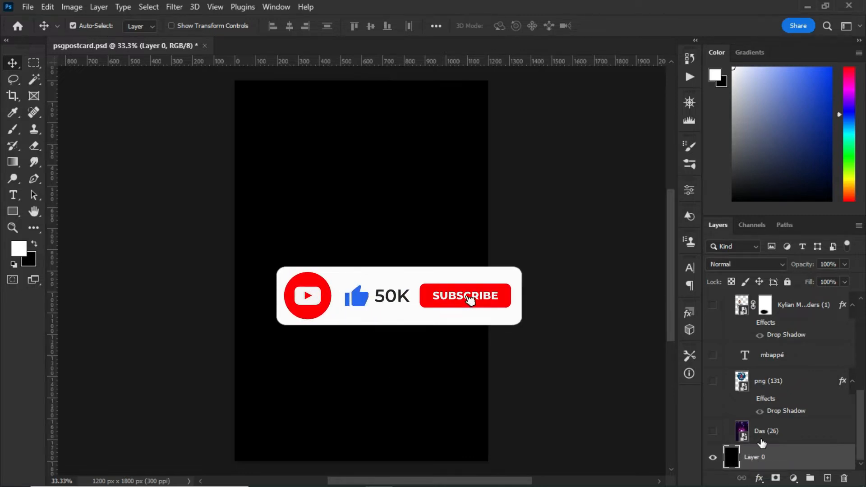
{"action": "left_click", "coordinate": [712, 431]}
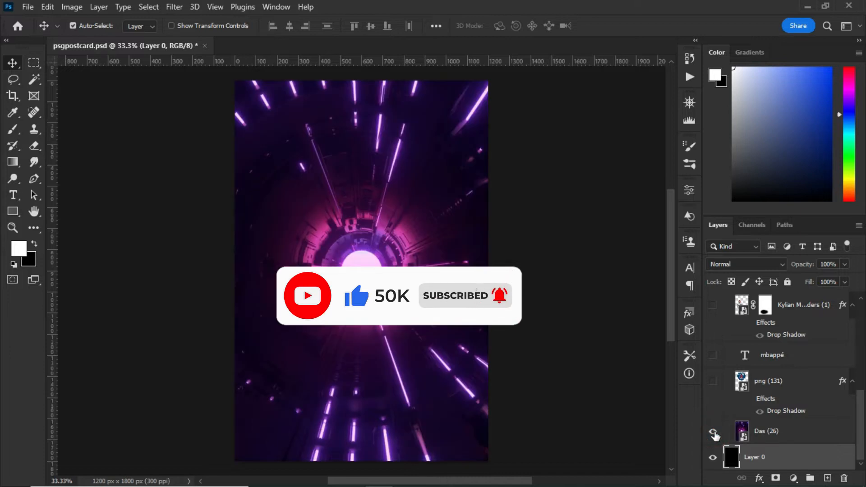
{"action": "left_click", "coordinate": [713, 432]}
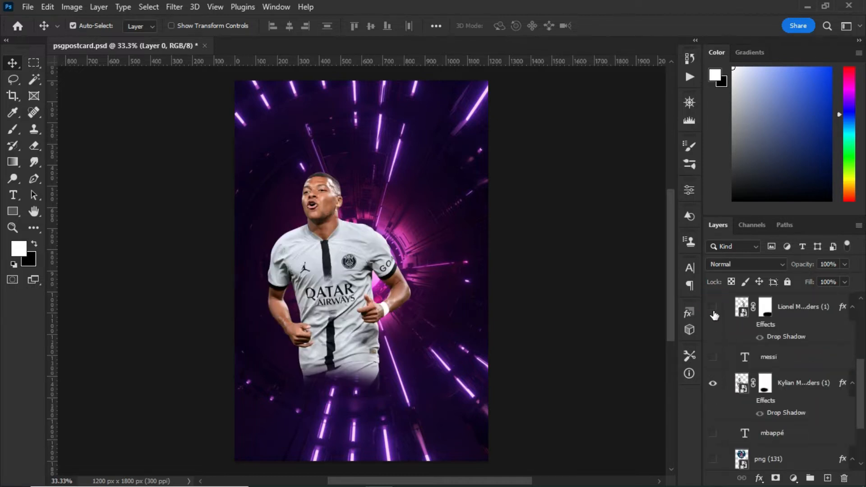
Show the Lionel Messi cutout and set his Drop Shadow to white, size 68.
{"action": "left_click", "coordinate": [712, 307]}
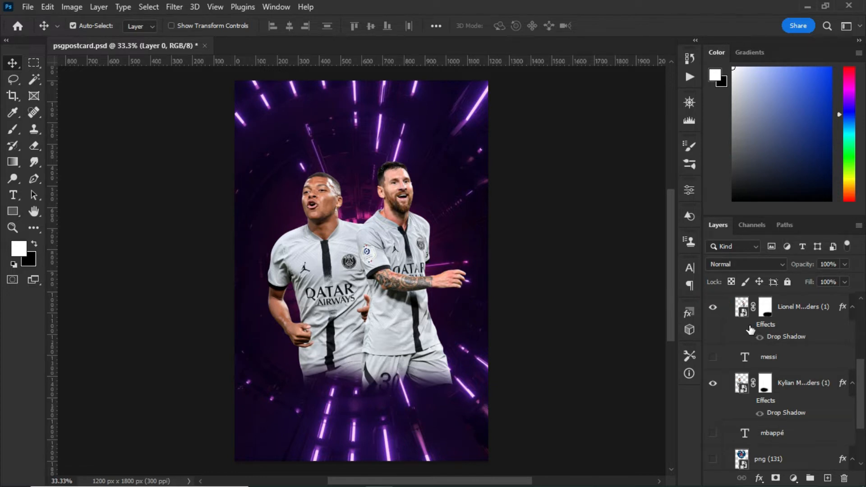
{"action": "left_click", "coordinate": [758, 337]}
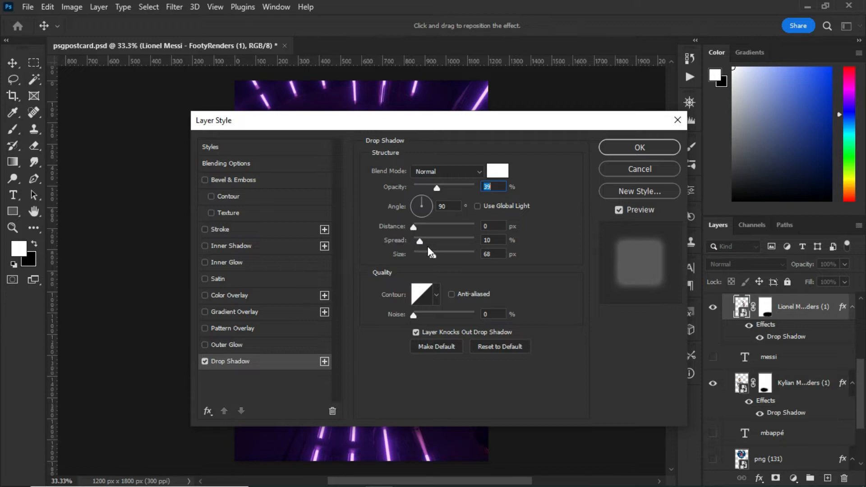
{"action": "mouse_move", "coordinate": [446, 265]}
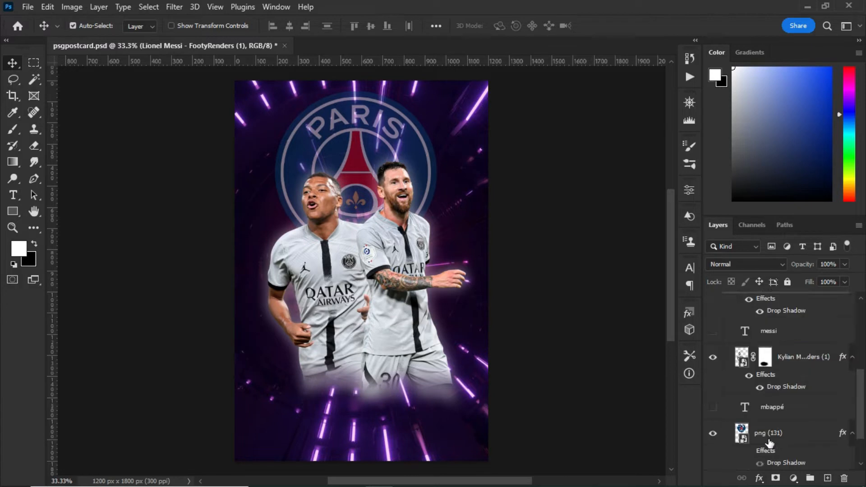
{"action": "mouse_move", "coordinate": [776, 420]}
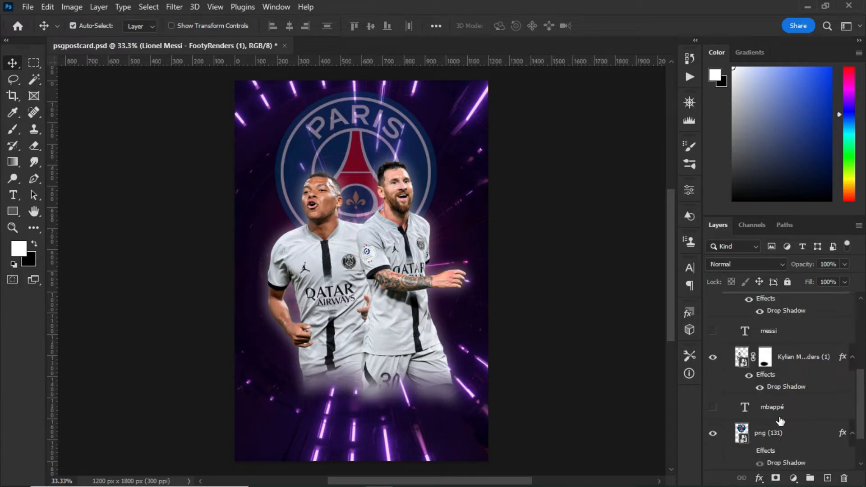
{"action": "mouse_move", "coordinate": [749, 437]}
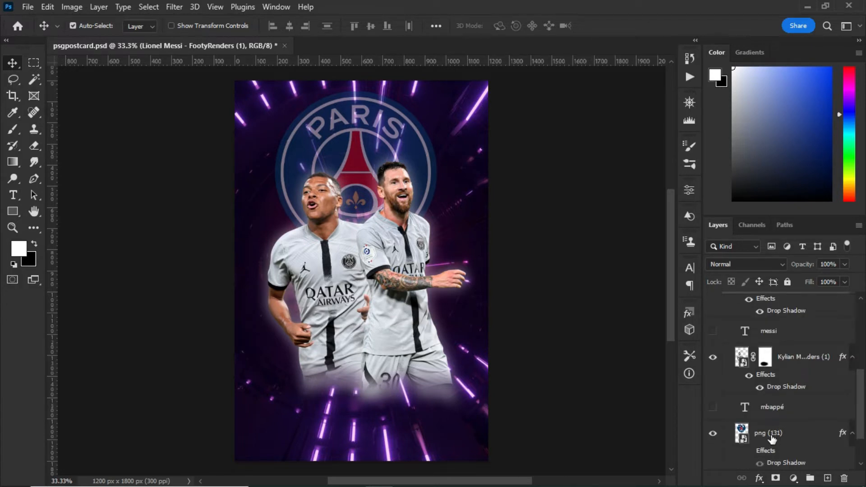
Select the png (131) PSG logo layer and fade it to 43% opacity.
{"action": "left_click", "coordinate": [774, 433]}
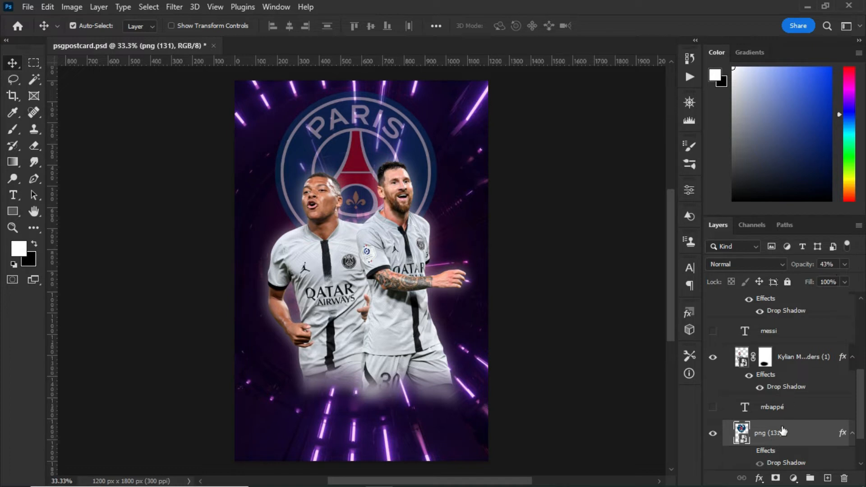
{"action": "scroll", "scroll_direction": "down", "scroll_amount": 3}
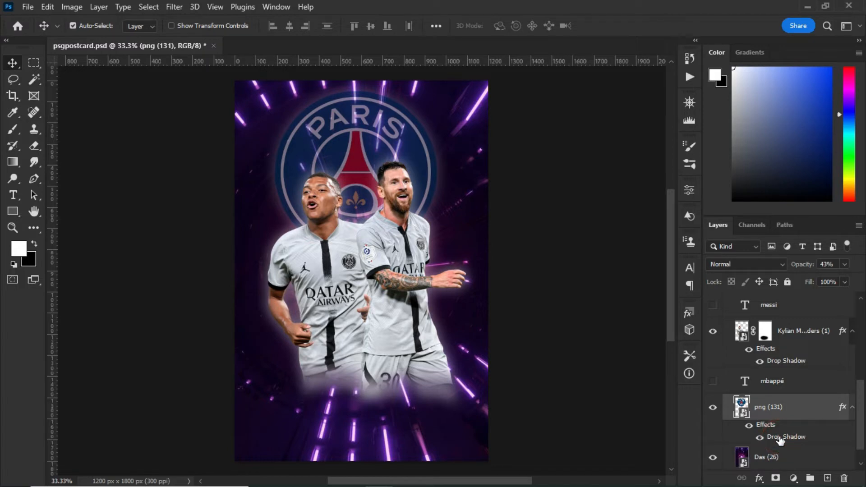
{"action": "double_click", "coordinate": [784, 437]}
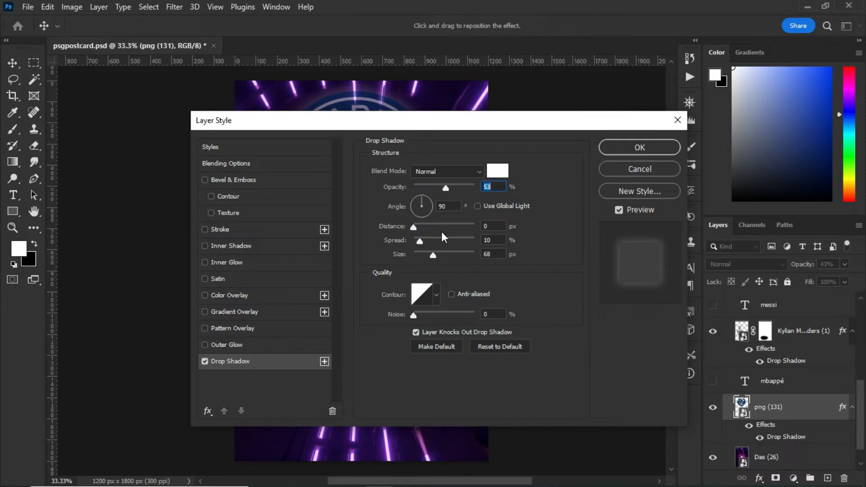
{"action": "mouse_move", "coordinate": [453, 247]}
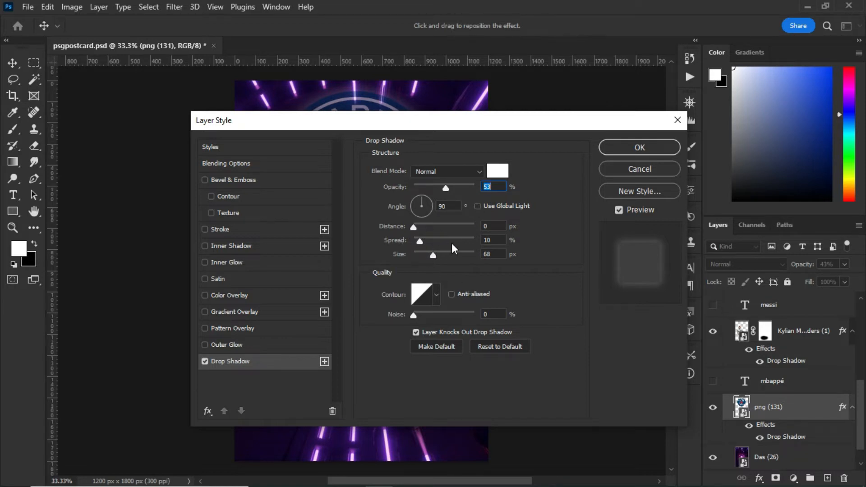
{"action": "mouse_move", "coordinate": [473, 266]}
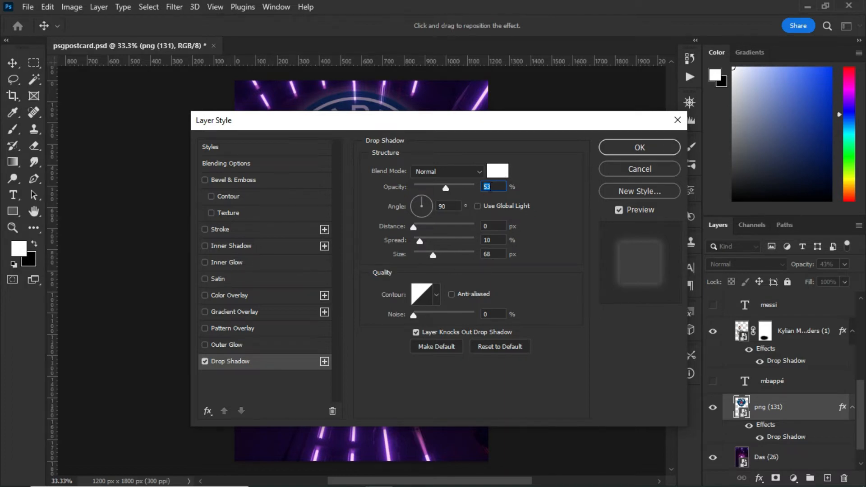
{"action": "mouse_move", "coordinate": [628, 164]}
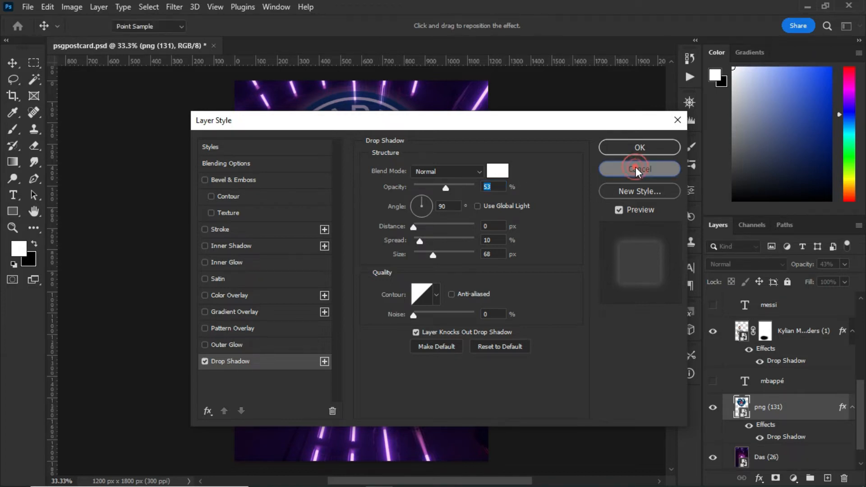
{"action": "left_click", "coordinate": [639, 168]}
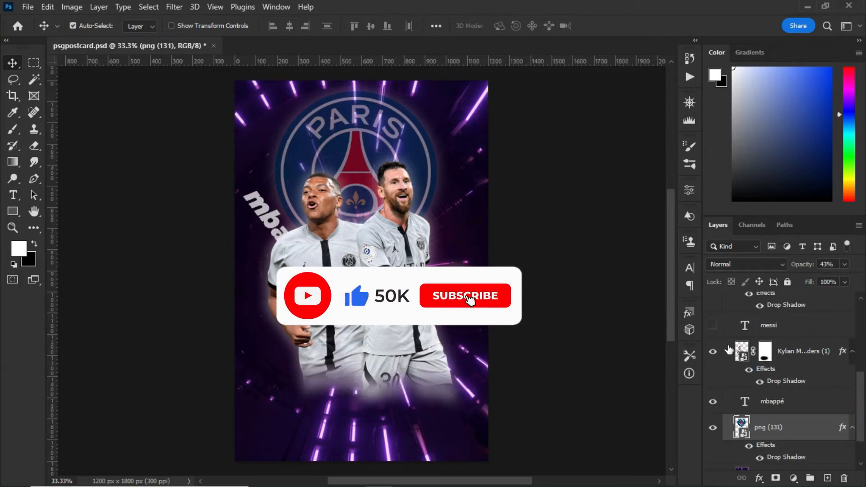
Show the messi name text layer behind the players.
{"action": "left_click", "coordinate": [466, 296]}
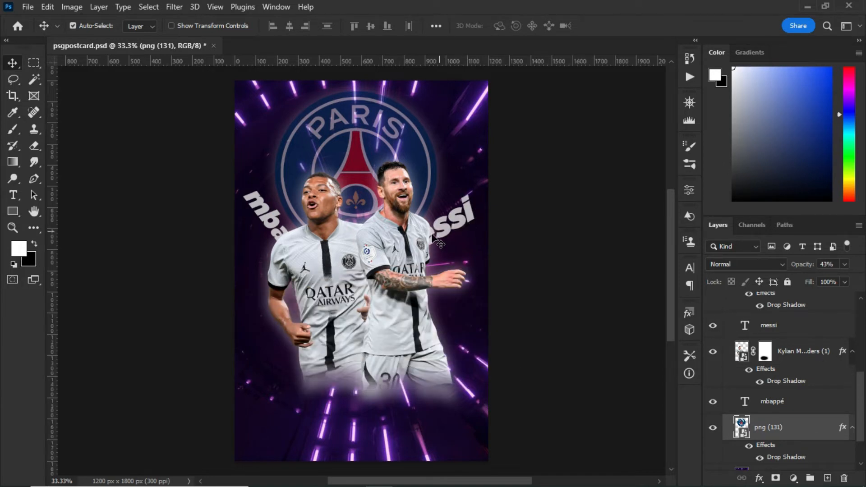
{"action": "mouse_move", "coordinate": [452, 240]}
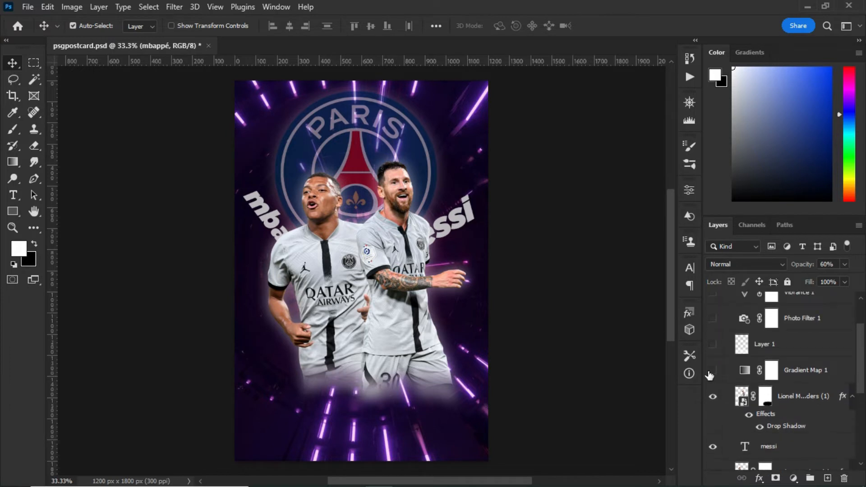
Turn on the Gradient Map 1 pink grade and view its gradient in Properties.
{"action": "left_click", "coordinate": [713, 370]}
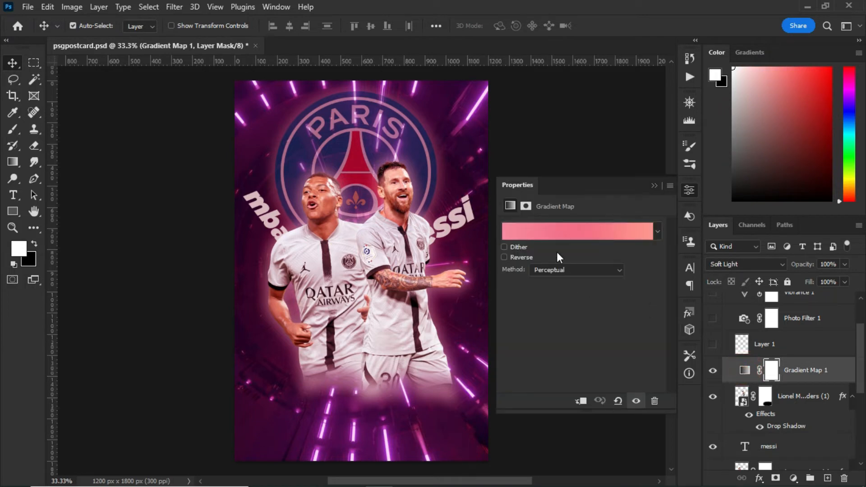
{"action": "left_click", "coordinate": [577, 231]}
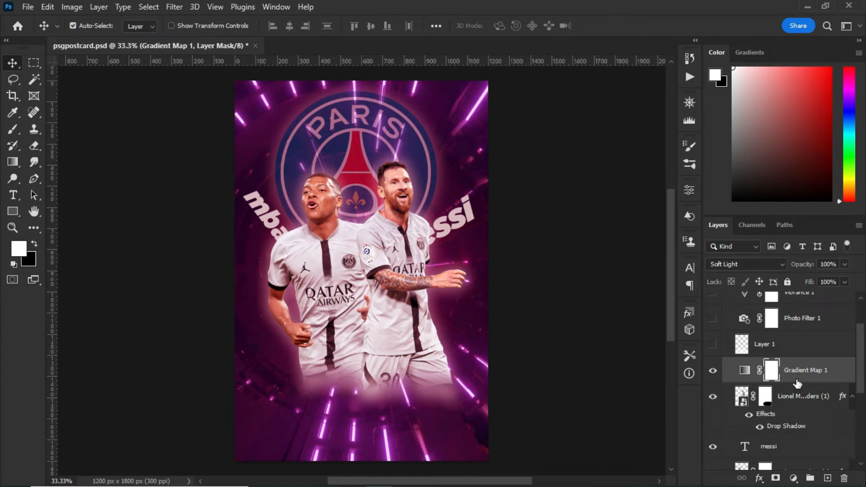
{"action": "mouse_move", "coordinate": [805, 387]}
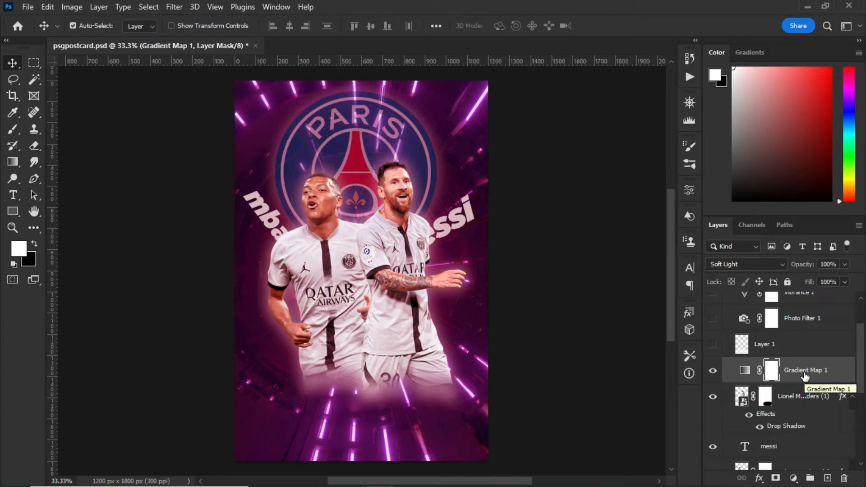
{"action": "mouse_move", "coordinate": [802, 385]}
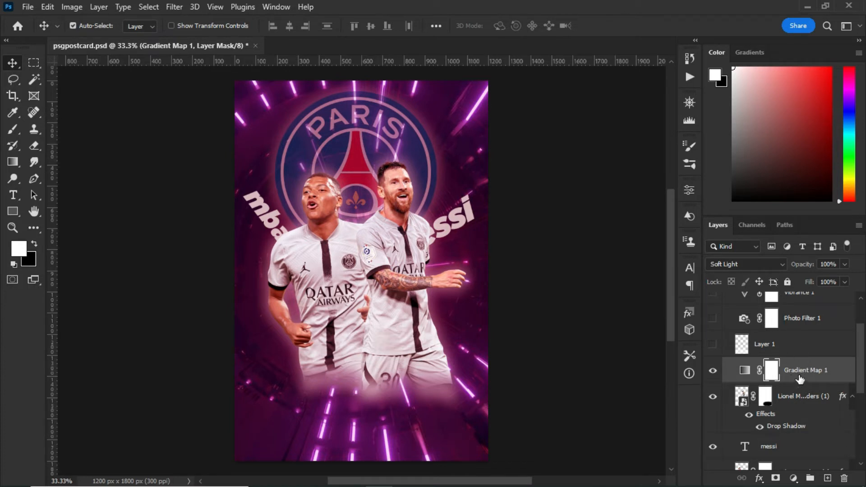
Set Gradient Map 1 to Soft Light blending and show the bottom cloud layer.
{"action": "left_click", "coordinate": [744, 265]}
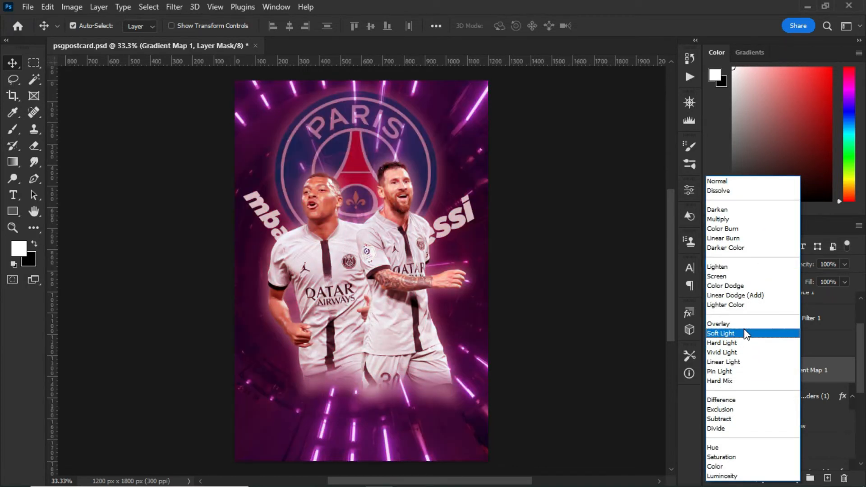
{"action": "left_click", "coordinate": [720, 333]}
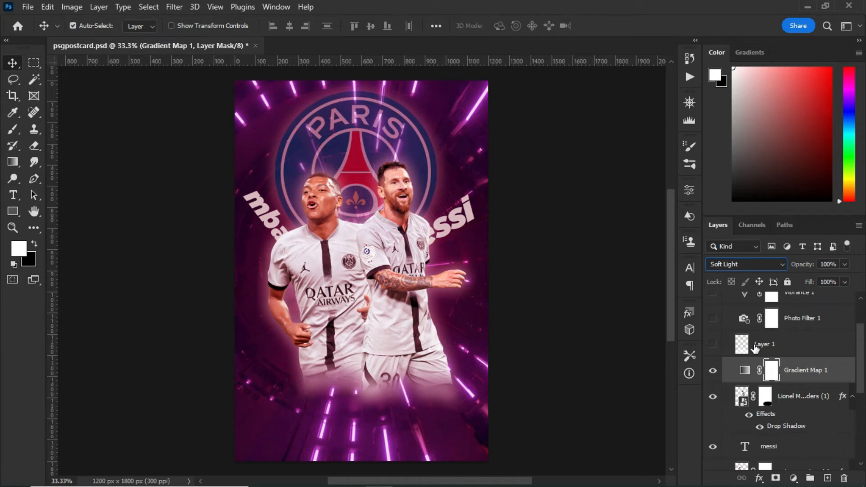
{"action": "left_click", "coordinate": [713, 345]}
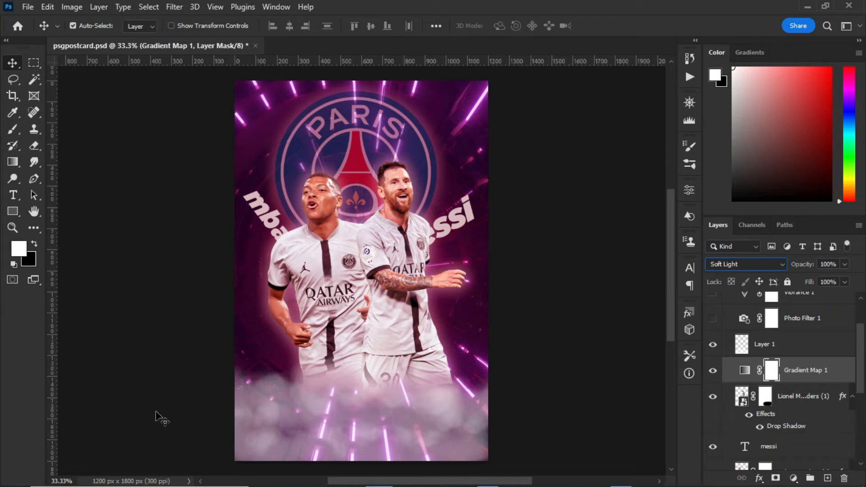
{"action": "mouse_move", "coordinate": [376, 404]}
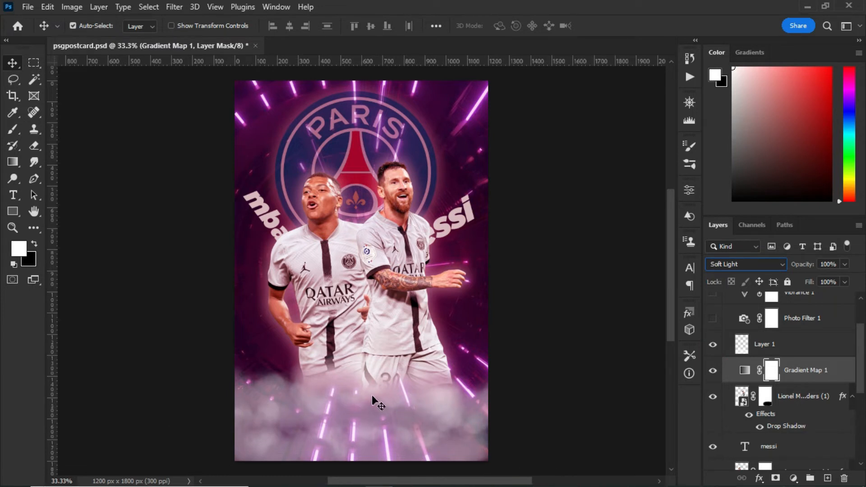
{"action": "mouse_move", "coordinate": [347, 386]}
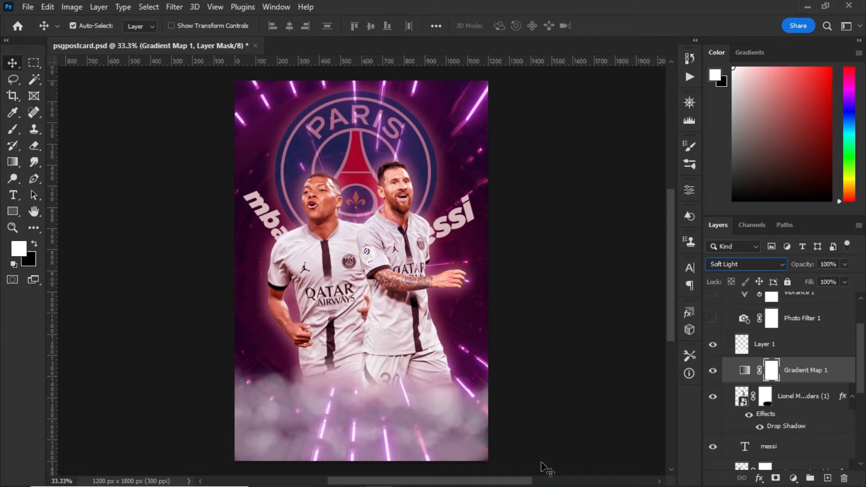
{"action": "mouse_move", "coordinate": [802, 347]}
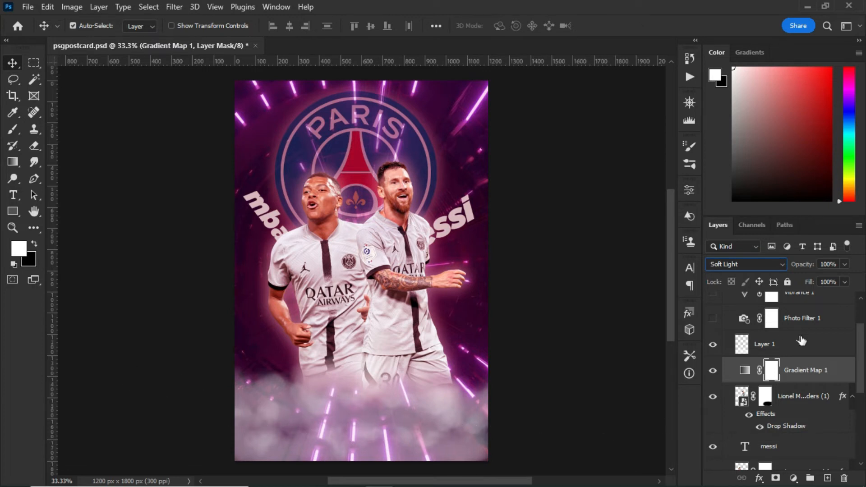
{"action": "mouse_move", "coordinate": [743, 401]}
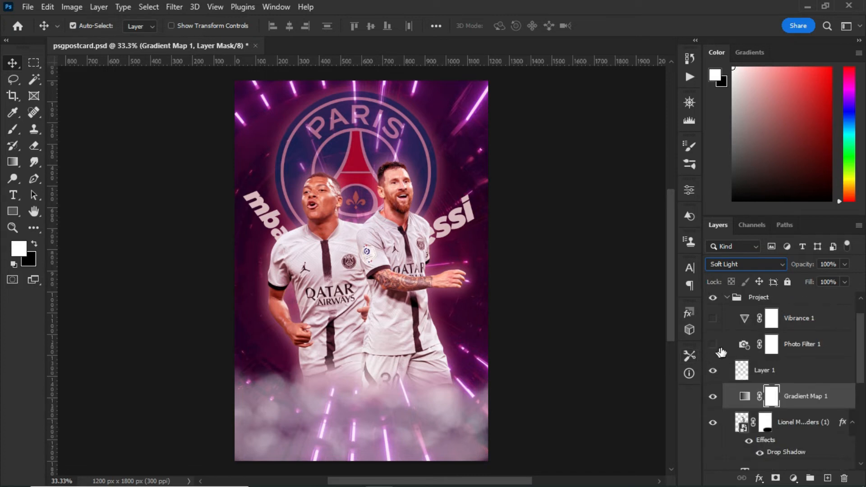
Enable Photo Filter 1 (Warming Filter 85, 25% density) and check its settings.
{"action": "left_click", "coordinate": [713, 345]}
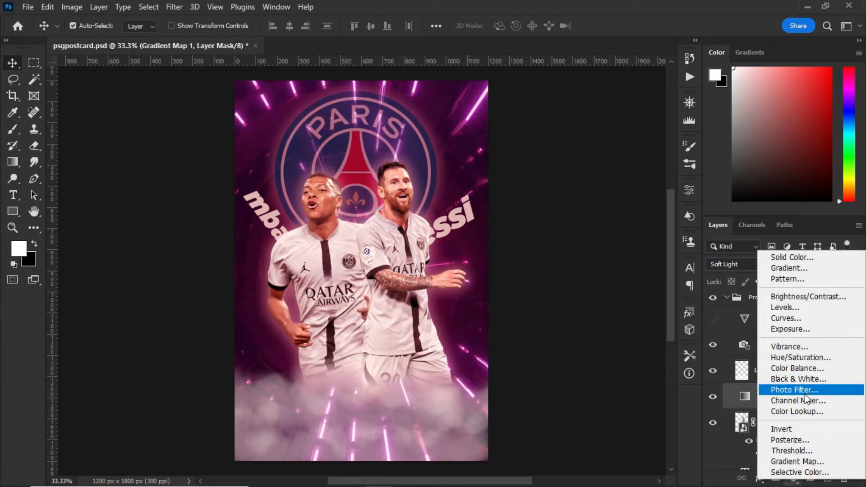
{"action": "left_click", "coordinate": [794, 390]}
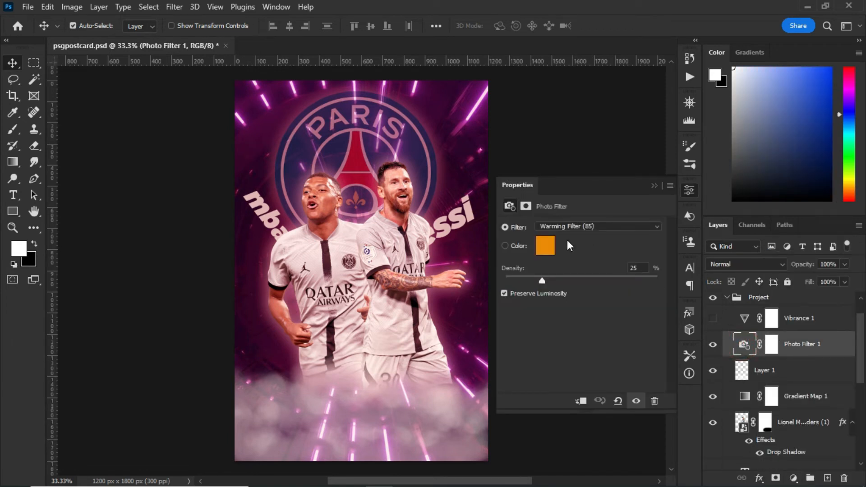
{"action": "mouse_move", "coordinate": [565, 241]}
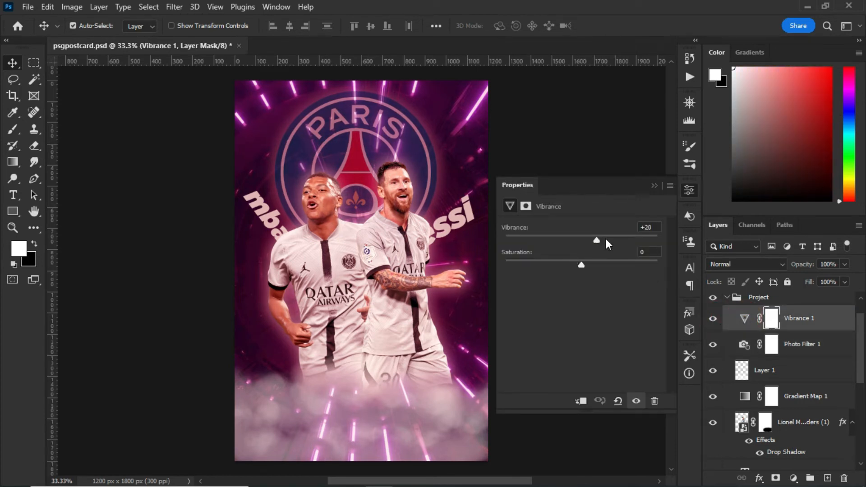
{"action": "mouse_move", "coordinate": [597, 246]}
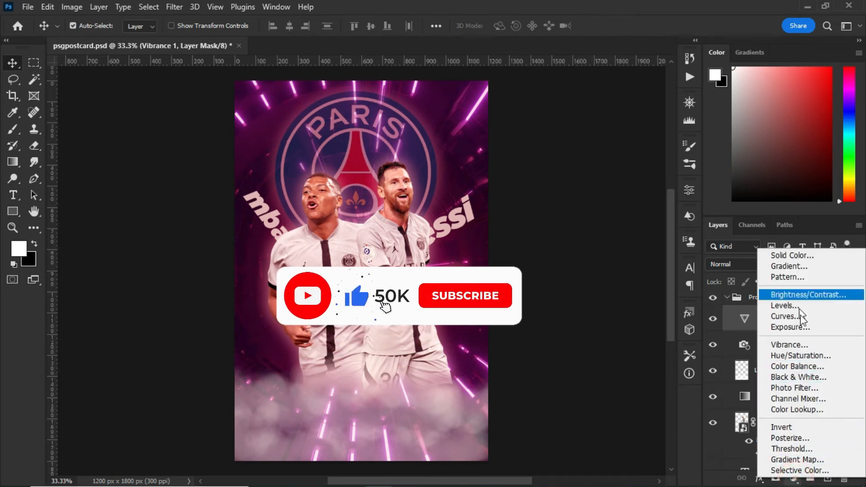
Stamp all visible layers into a merged Layer 2 above the collapsed Project group.
{"action": "left_click", "coordinate": [465, 295]}
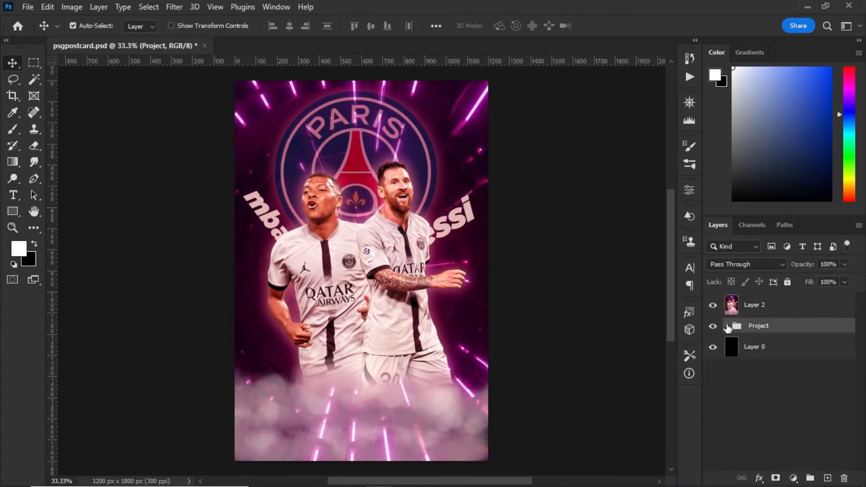
Apply a Camera Raw Filter grade to Layer 2 and blend it at 80% opacity.
{"action": "left_click", "coordinate": [173, 7]}
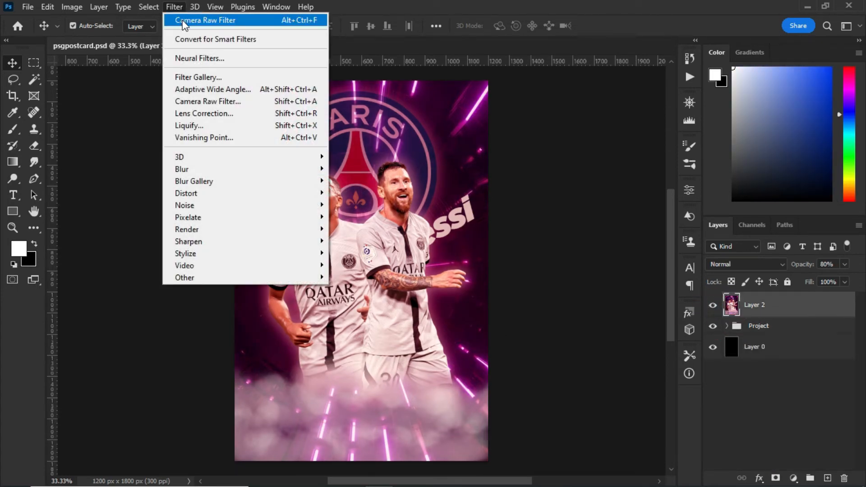
{"action": "mouse_move", "coordinate": [241, 34]}
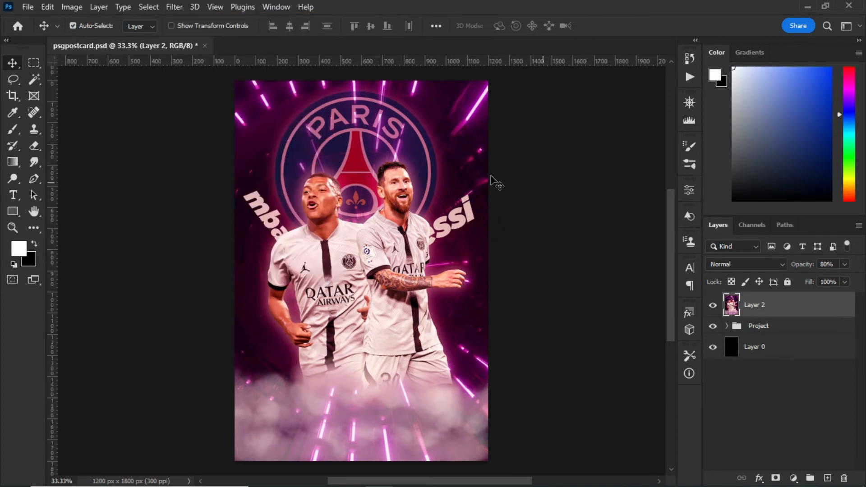
{"action": "mouse_move", "coordinate": [579, 245]}
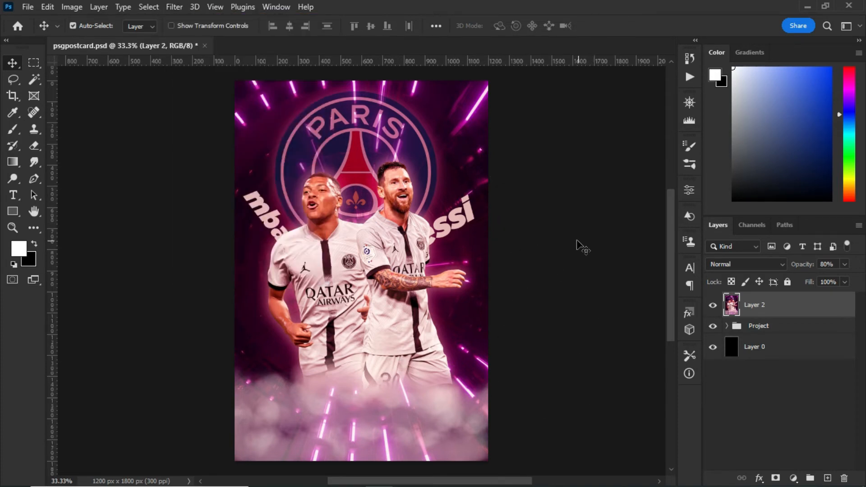
{"action": "mouse_move", "coordinate": [807, 266]}
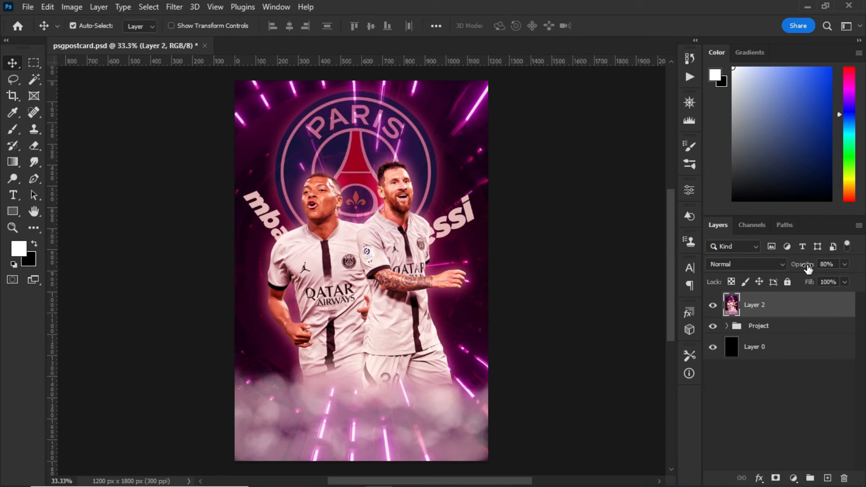
{"action": "mouse_move", "coordinate": [773, 317]}
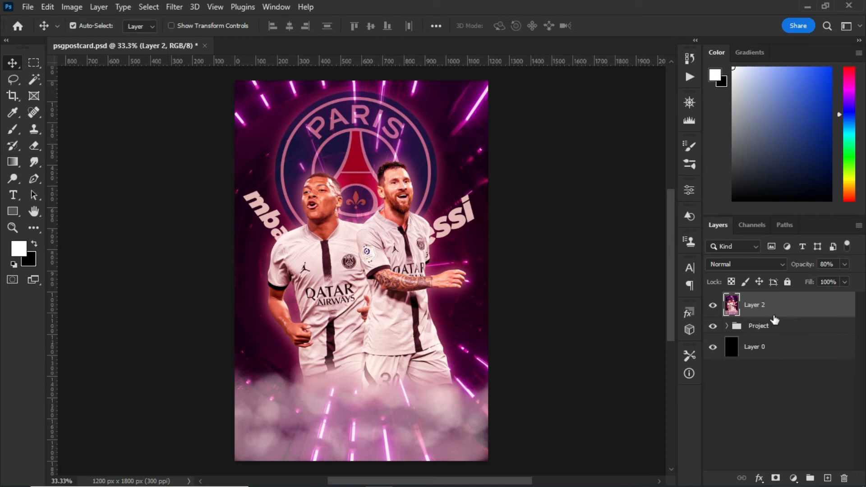
{"action": "mouse_move", "coordinate": [672, 188]}
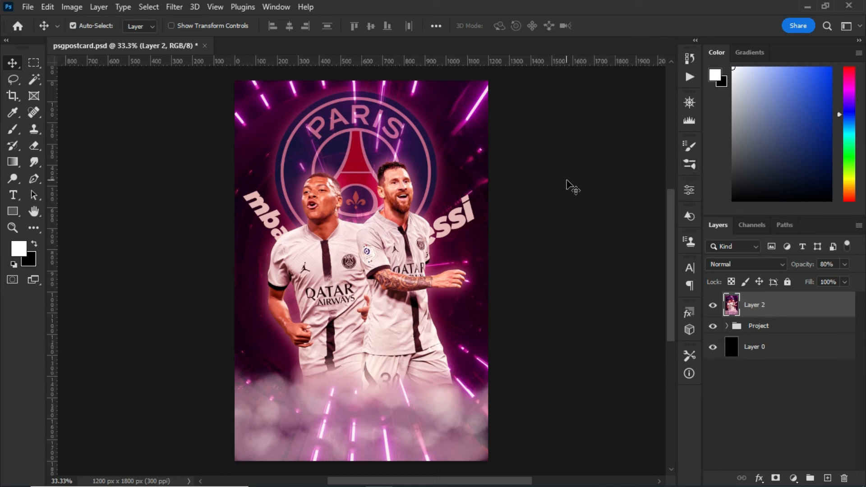
{"action": "mouse_move", "coordinate": [689, 166]}
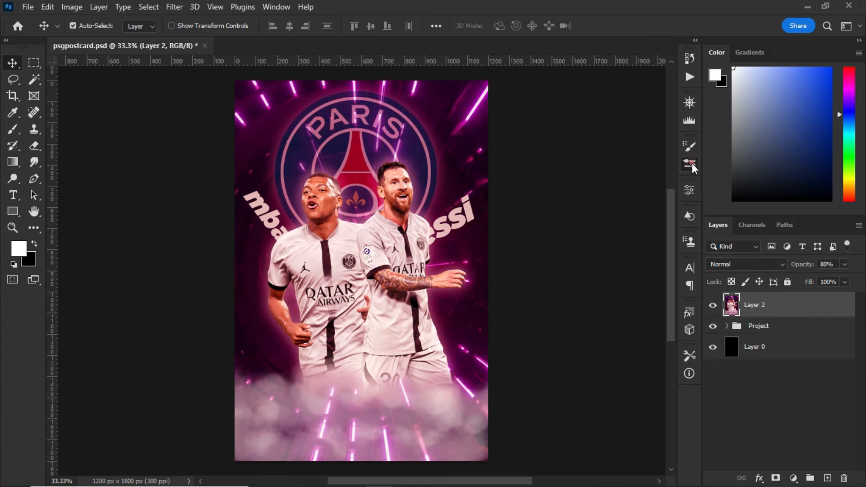
Browse down through the installed brush folders in the Brushes panel.
{"action": "left_click", "coordinate": [689, 164]}
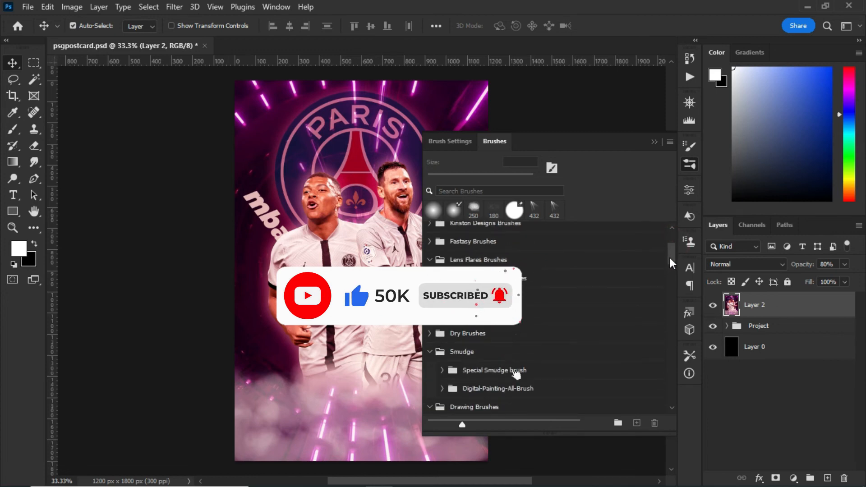
{"action": "scroll", "scroll_direction": "down", "scroll_amount": 3}
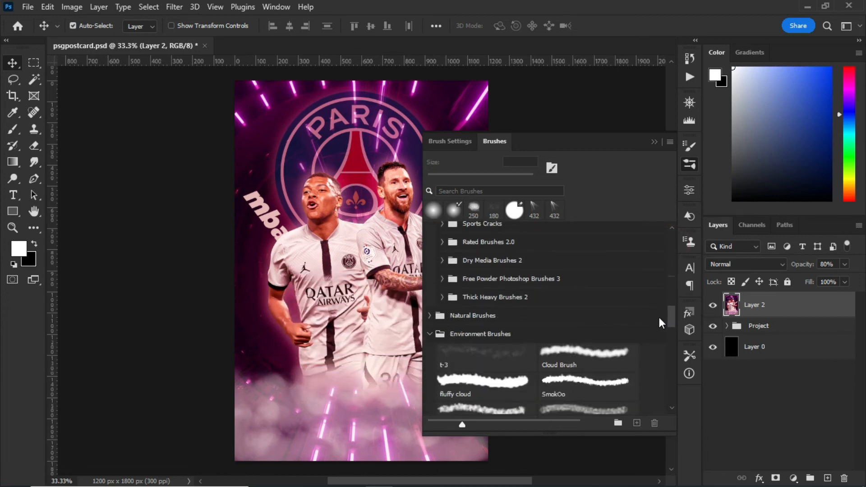
{"action": "scroll", "scroll_direction": "down", "scroll_amount": 3}
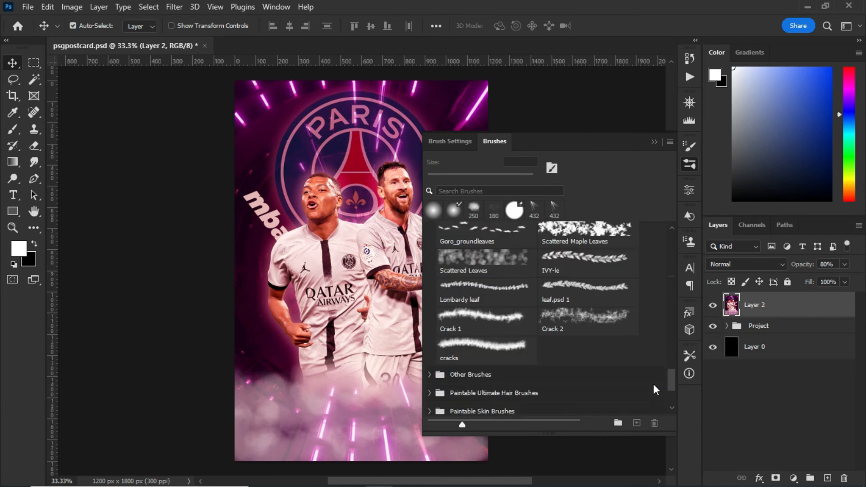
{"action": "scroll", "scroll_direction": "down", "scroll_amount": 3}
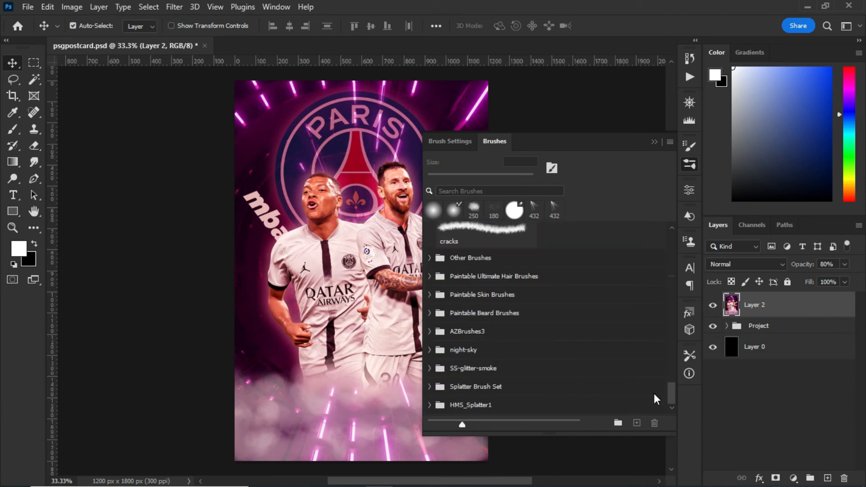
{"action": "mouse_move", "coordinate": [657, 398]}
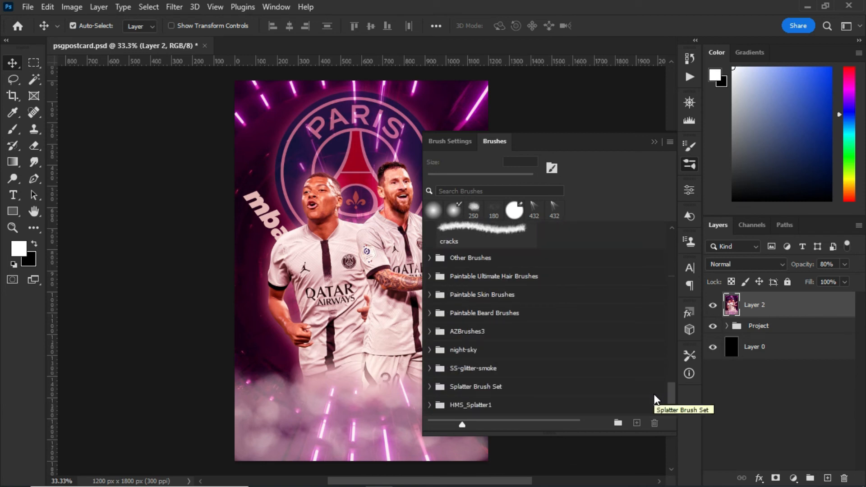
{"action": "scroll", "scroll_direction": "down", "scroll_amount": 3}
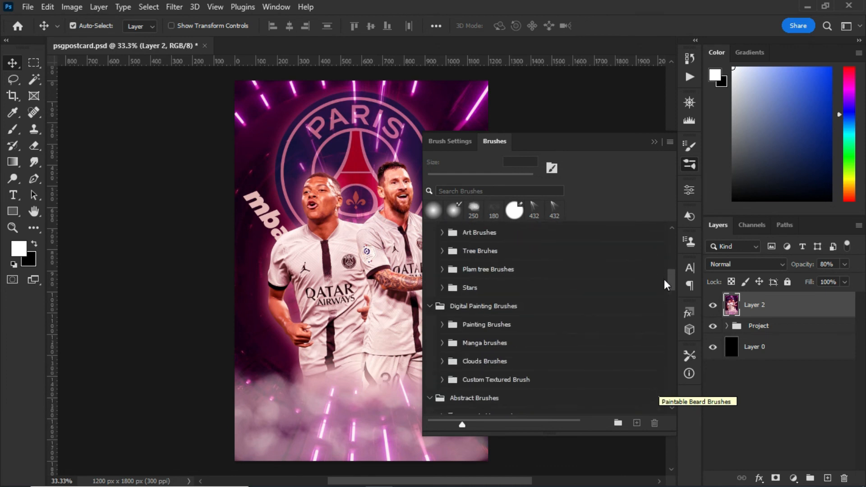
{"action": "scroll", "scroll_direction": "down", "scroll_amount": 3}
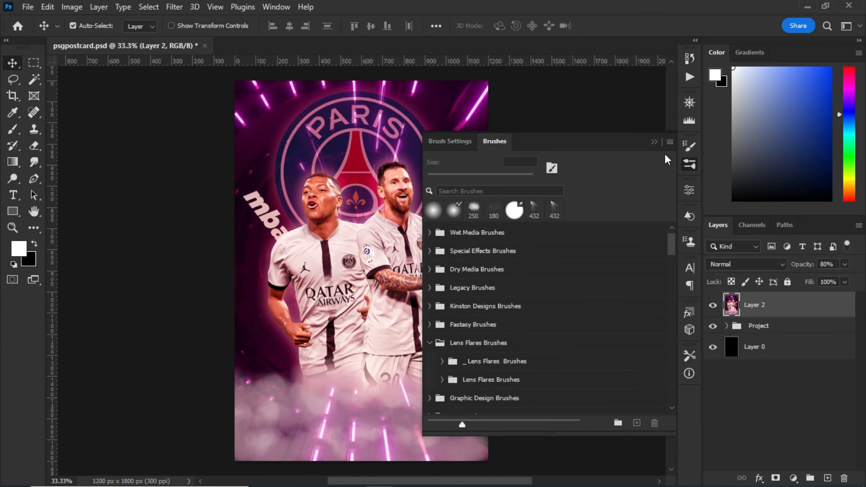